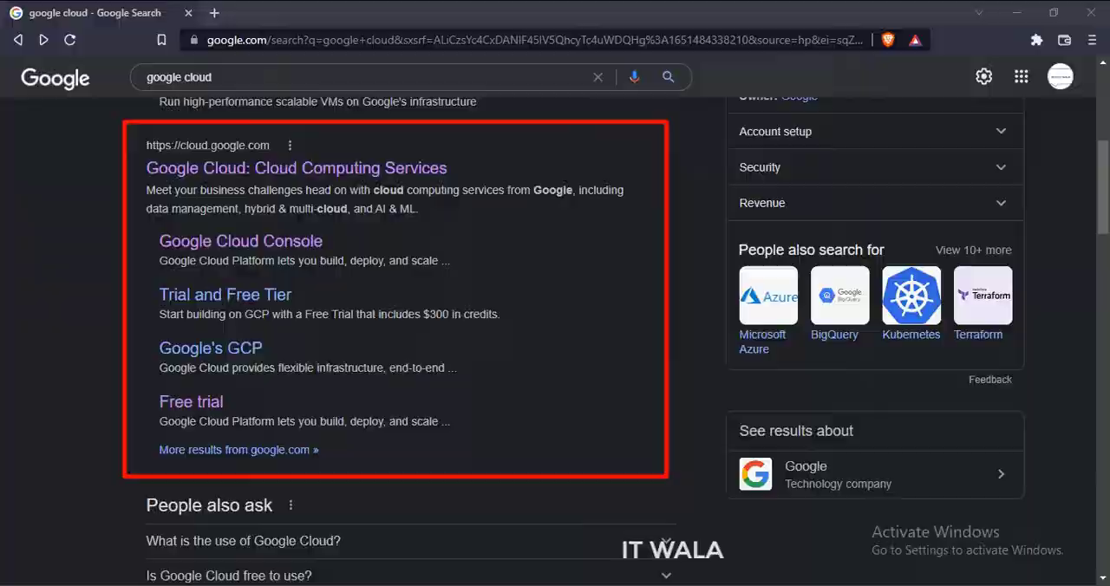
# Go from the Google Cloud search result to the Google Cloud console.
pyautogui.click(295, 167)
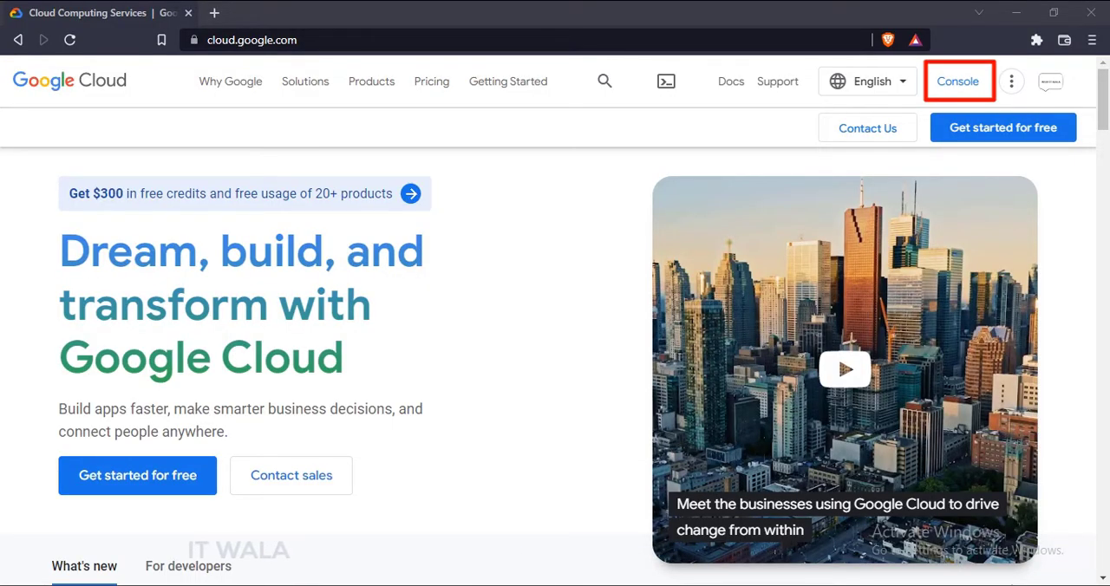
pyautogui.click(963, 80)
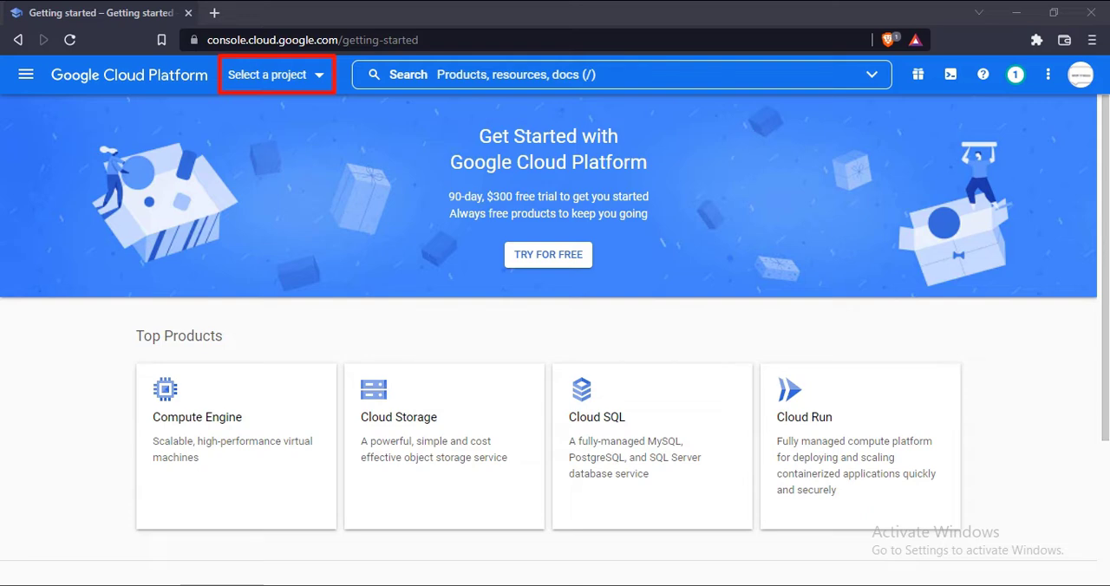
# Create a new project named Android Google Map Demo and switch to it.
pyautogui.click(267, 73)
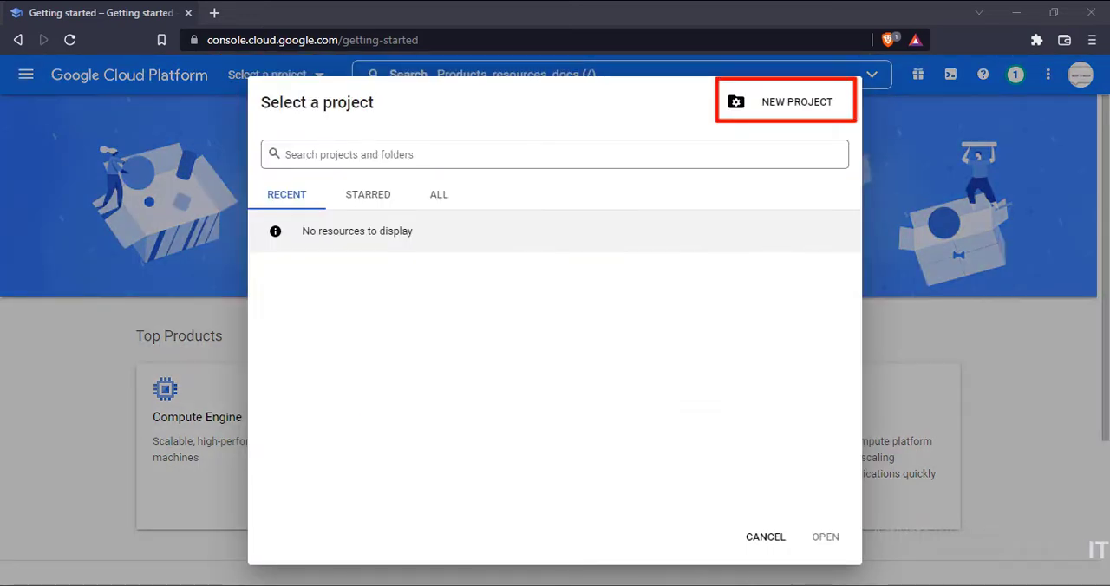
pyautogui.click(794, 101)
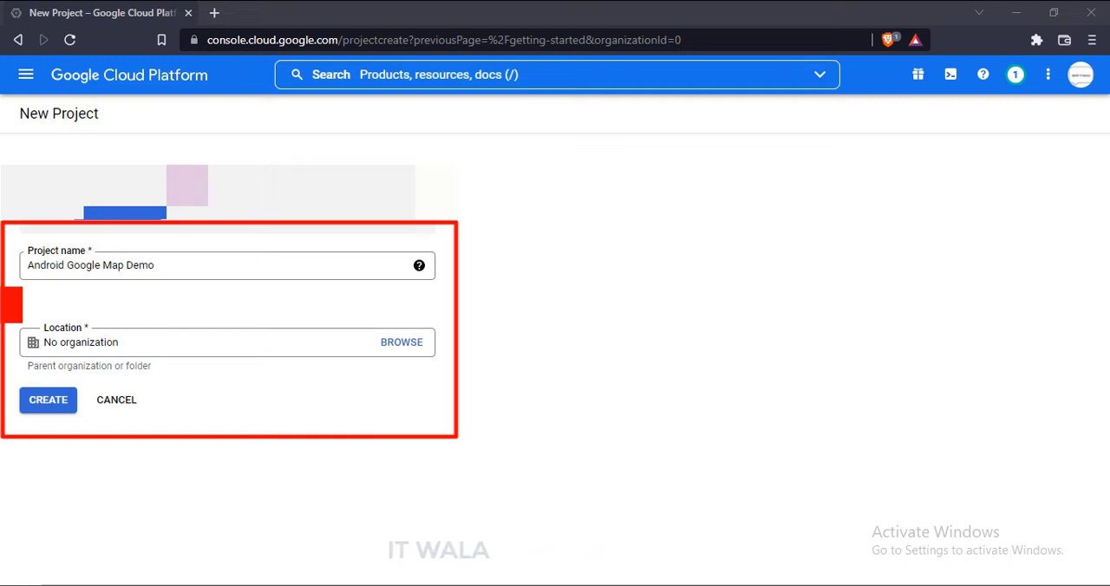
pyautogui.click(49, 399)
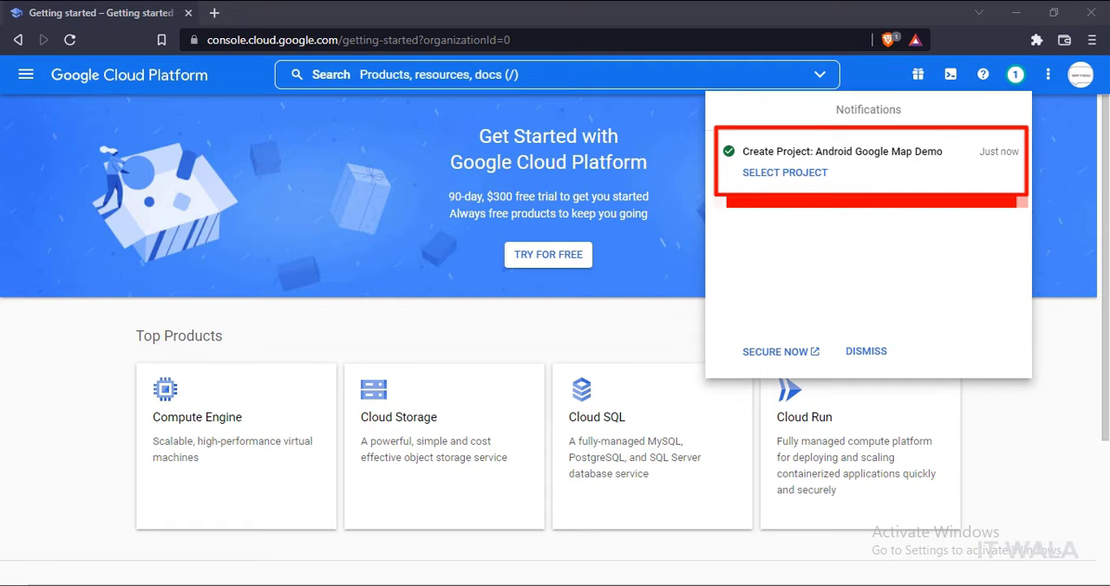
pyautogui.click(784, 171)
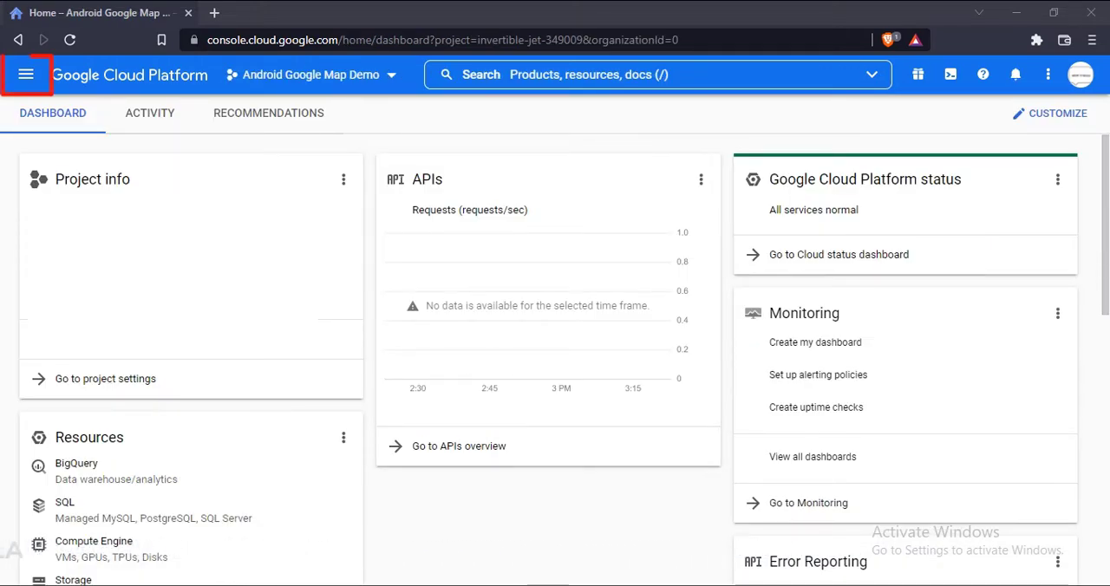
# Enable Maps SDK for Android from the API library via APIs & Services.
pyautogui.click(26, 76)
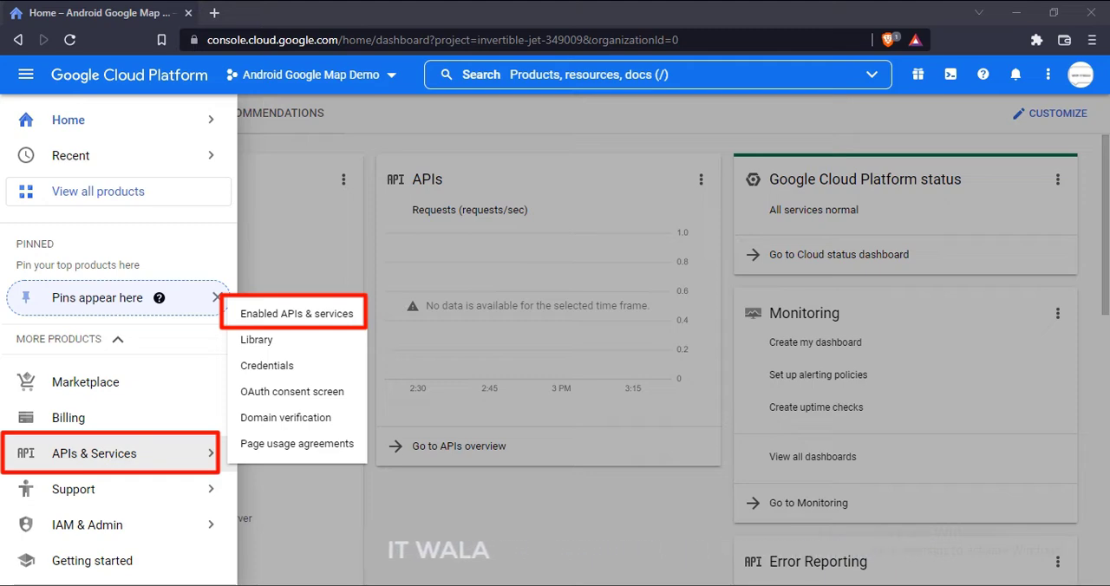
pyautogui.click(295, 314)
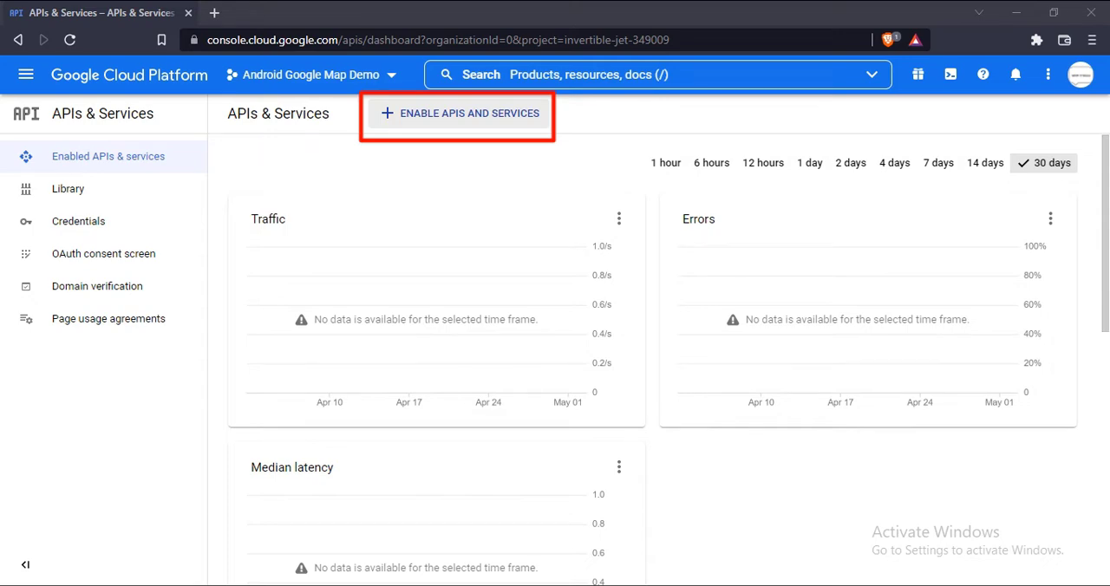
pyautogui.click(468, 113)
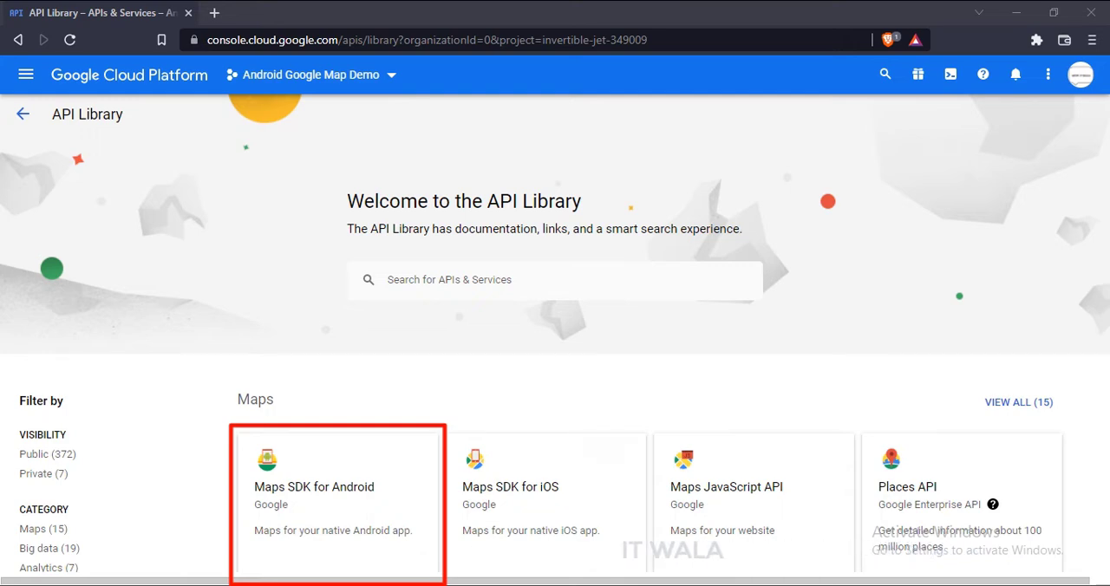
pyautogui.click(314, 486)
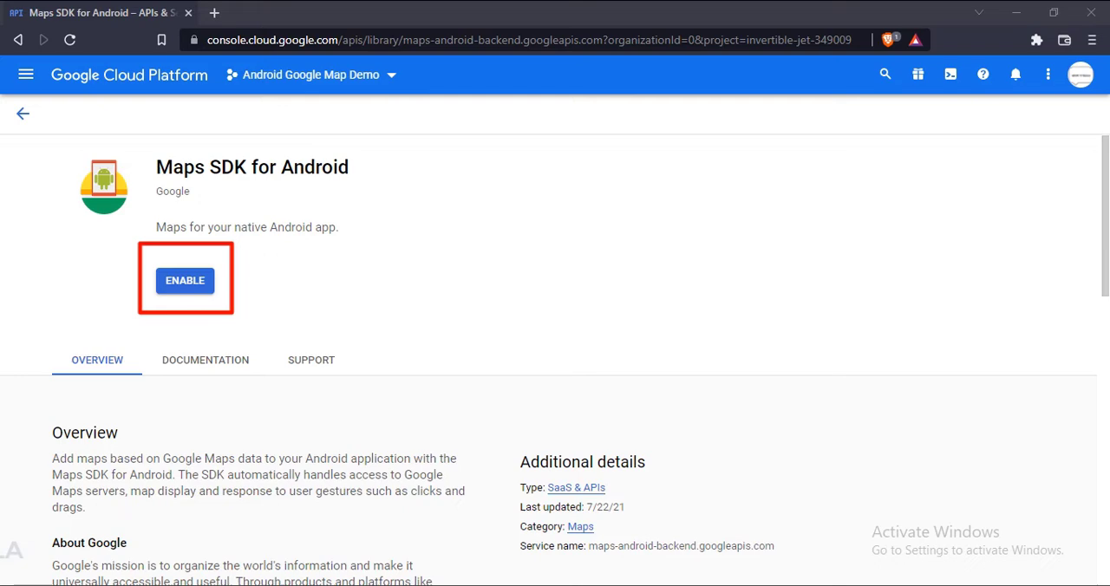
pyautogui.click(184, 281)
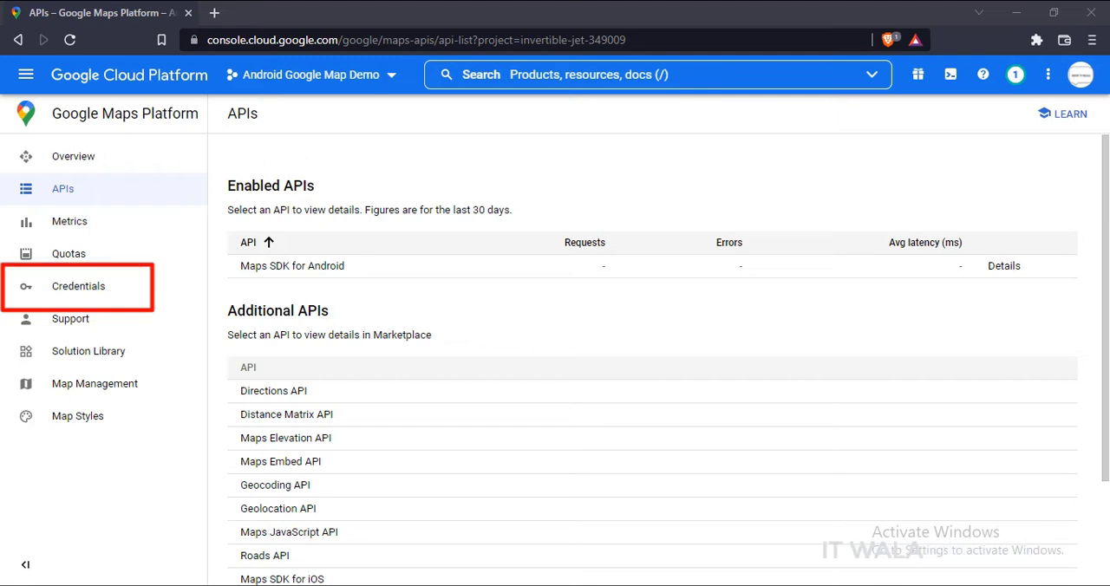
# Create an API key under Credentials and copy it from the created-key dialog.
pyautogui.click(78, 286)
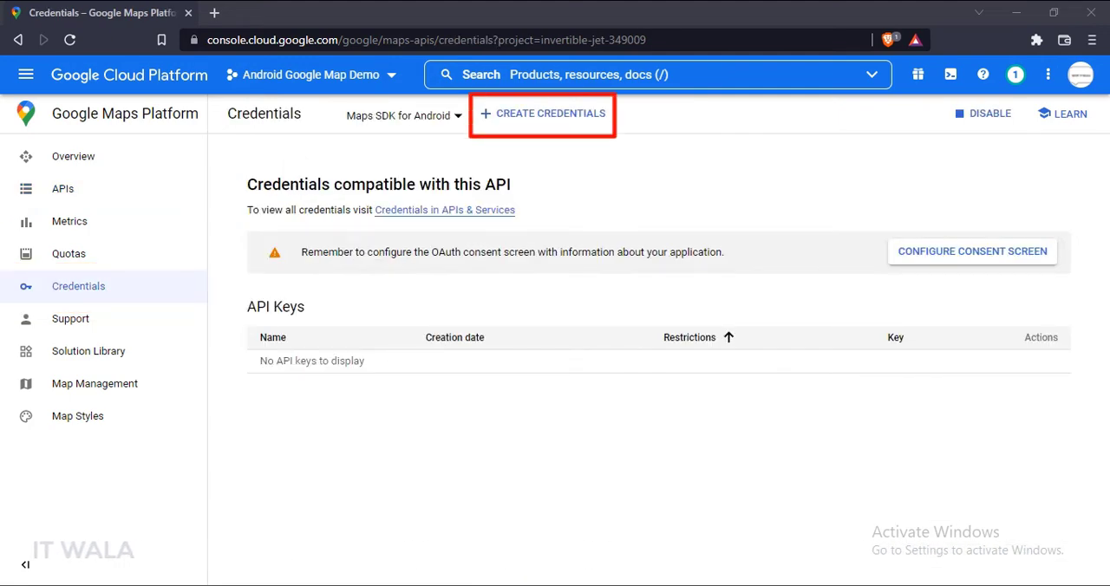
pyautogui.click(552, 112)
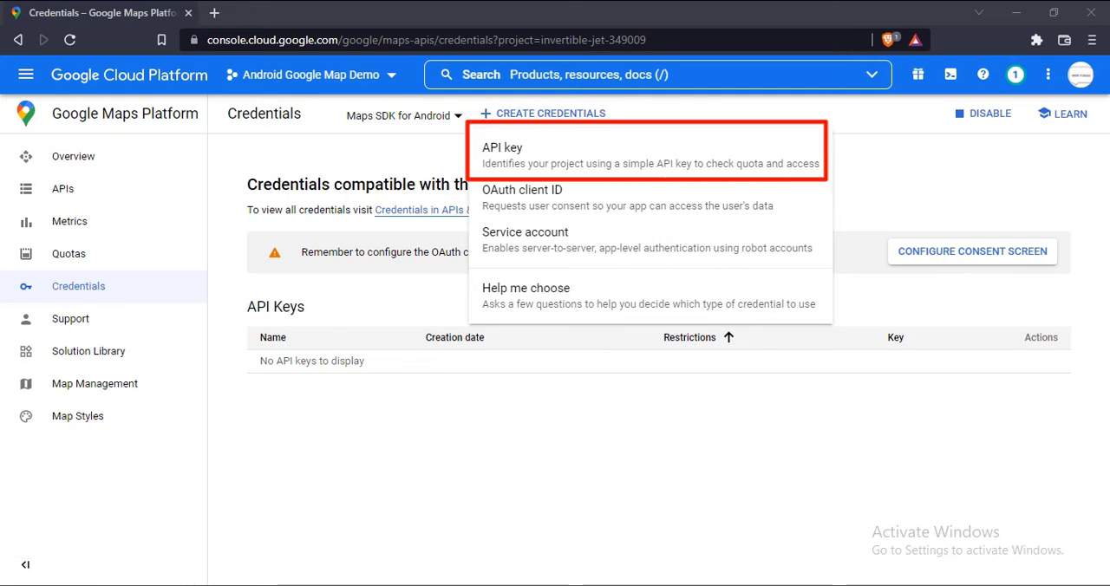
pyautogui.click(501, 148)
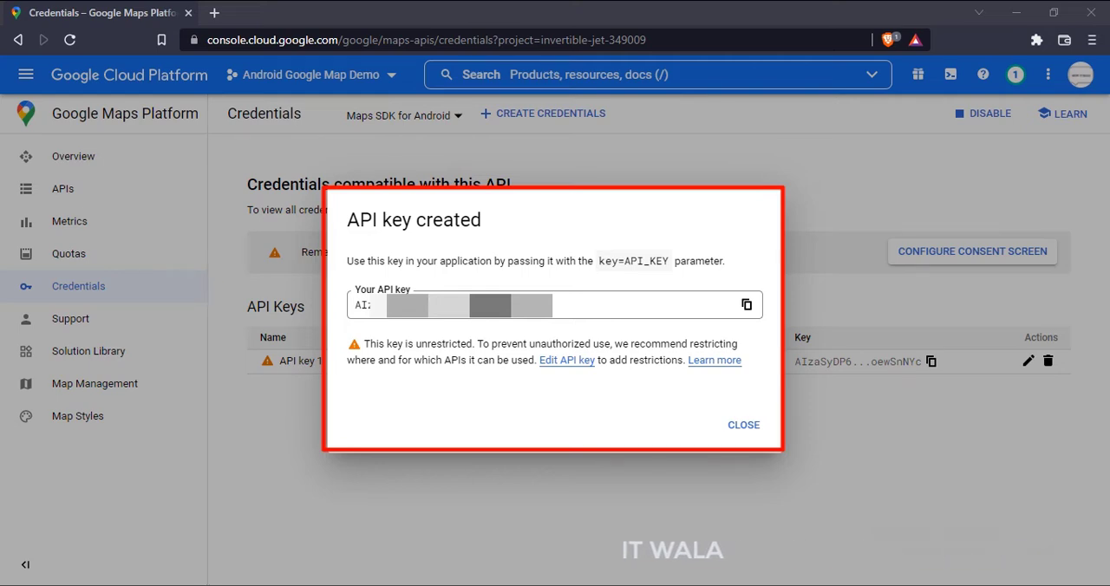
pyautogui.click(742, 425)
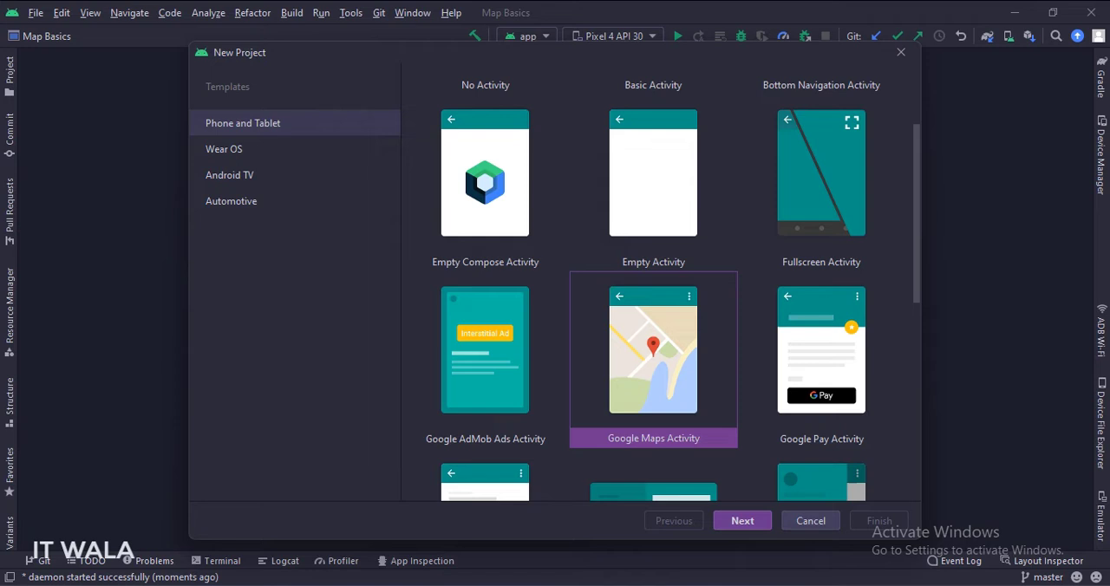
# Start MapShapes from the Google Maps Activity template and add INTERNET and location permissions to the manifest.
pyautogui.click(652, 350)
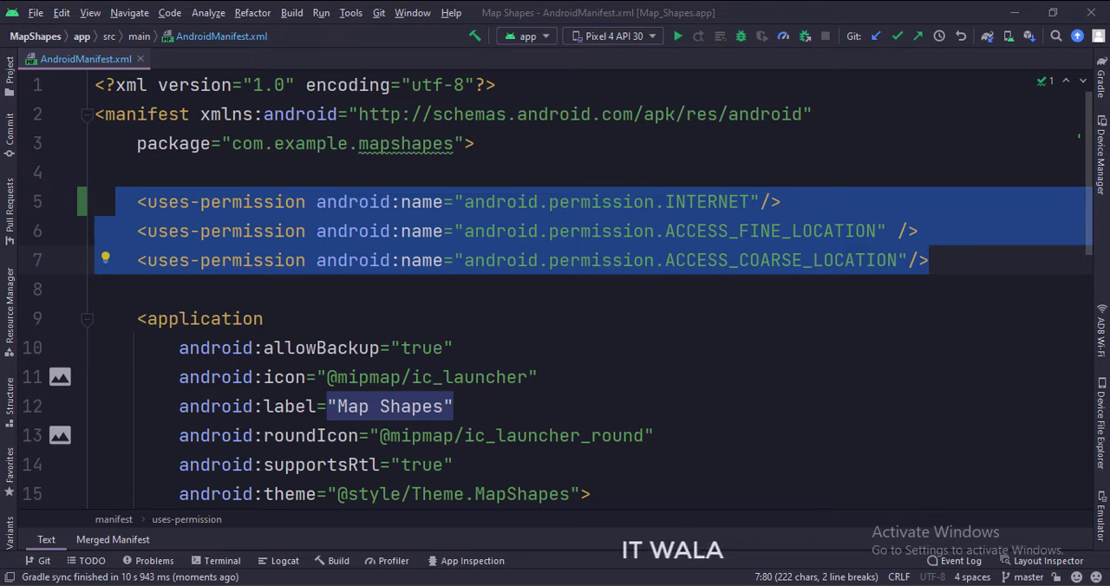
pyautogui.scroll(-3)
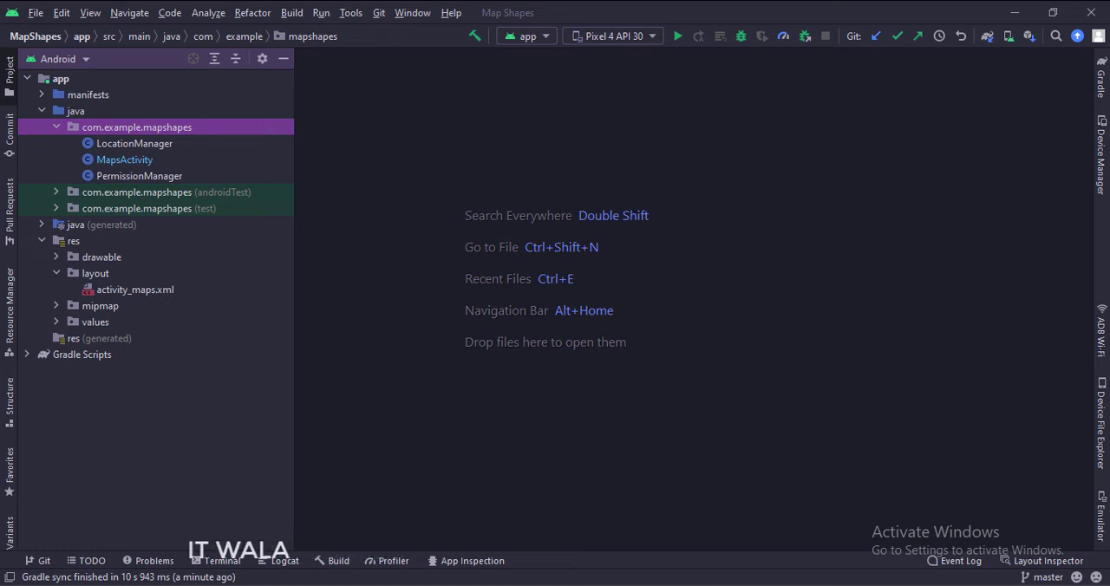
# Add a SupportMapFragment above a btnOpenMap button in activity_maps.xml, then move to LocationManager.
pyautogui.doubleClick(135, 290)
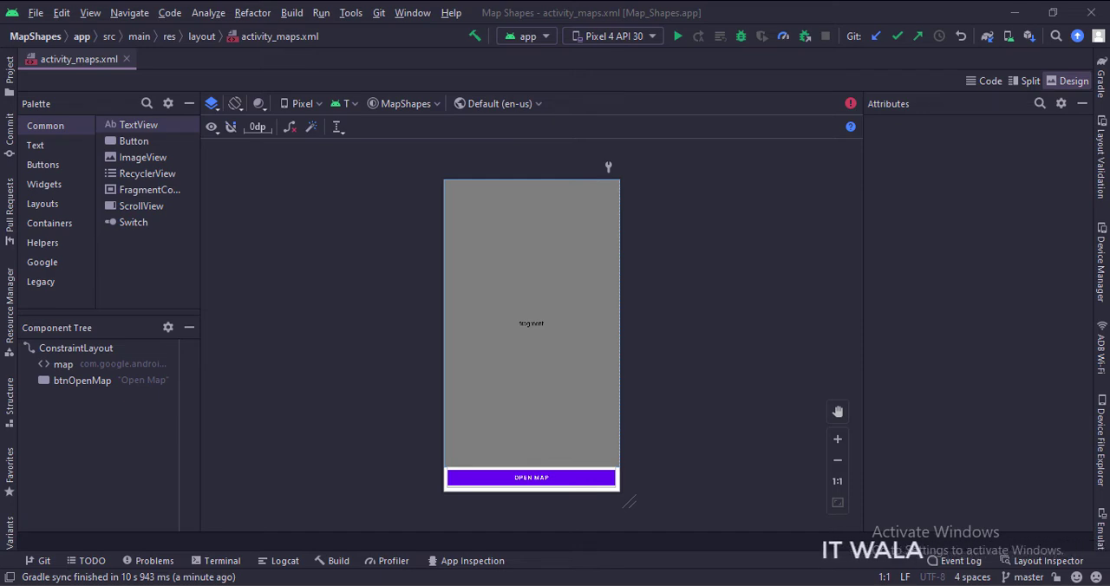
pyautogui.click(986, 79)
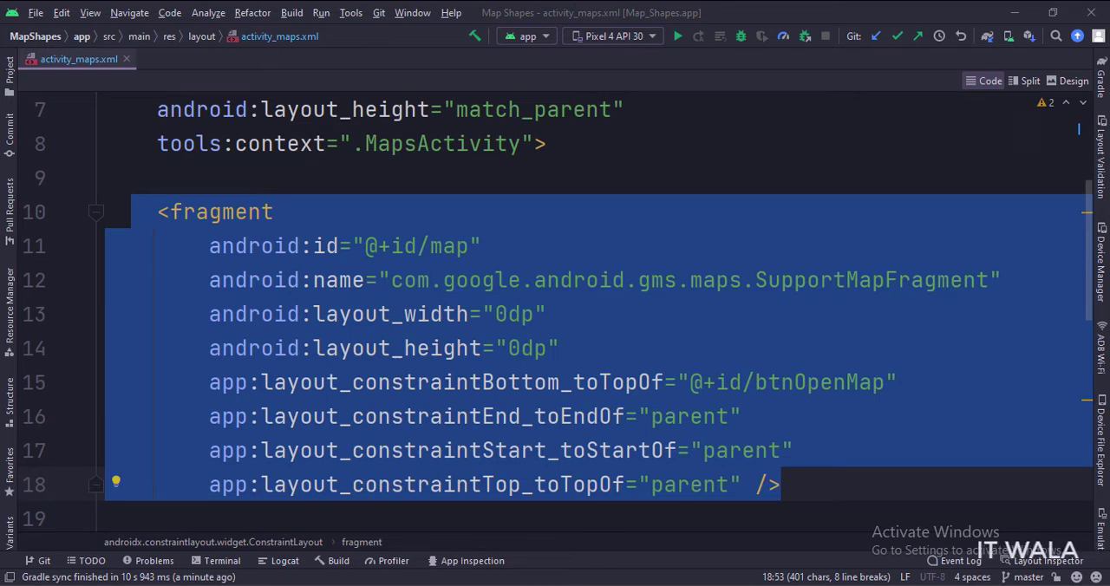
pyautogui.scroll(-3)
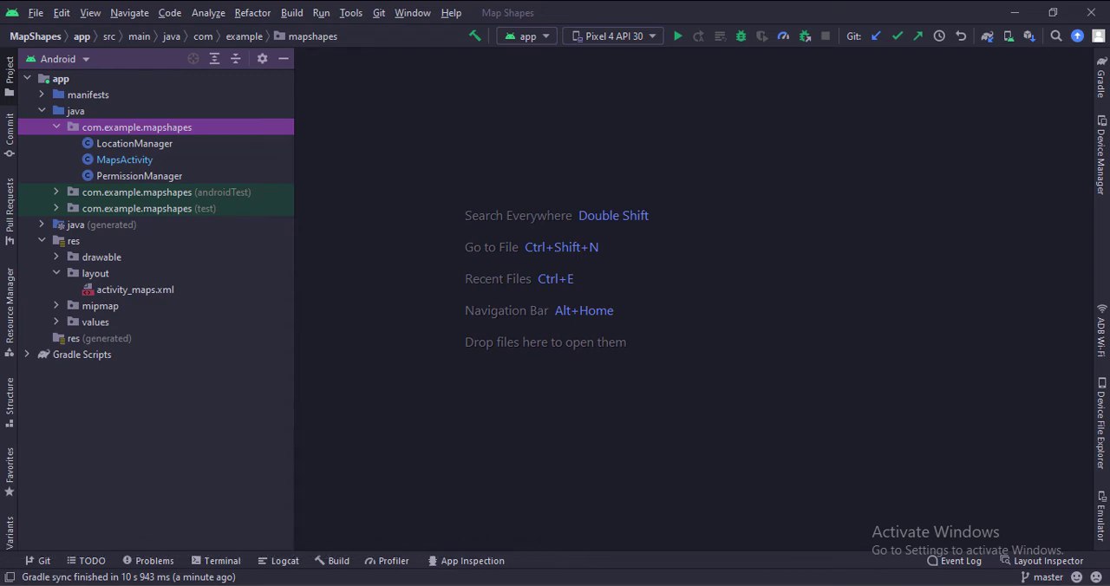
pyautogui.doubleClick(133, 142)
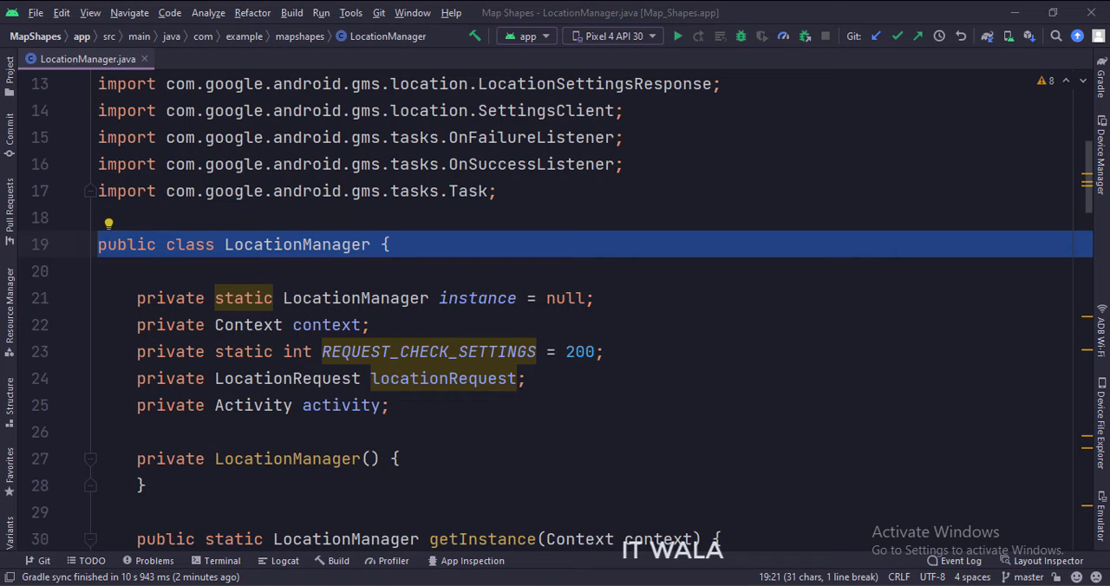
# Write LocationManager's fields, getInstance, init, createLocationRequest and isLocationEnabled methods.
pyautogui.moveTo(135, 298); pyautogui.dragTo(392, 406)
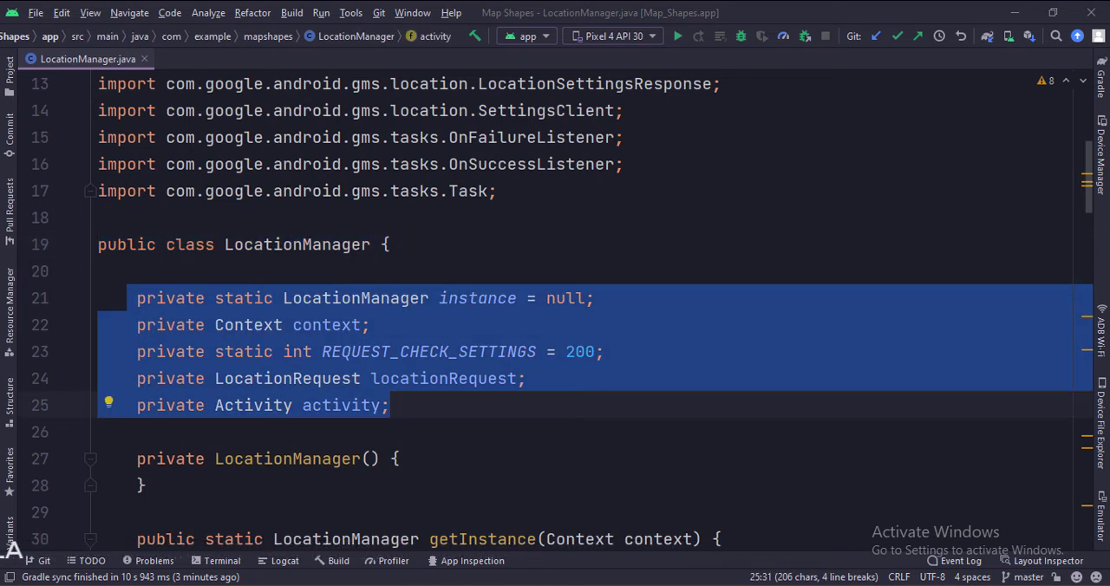
pyautogui.scroll(-3)
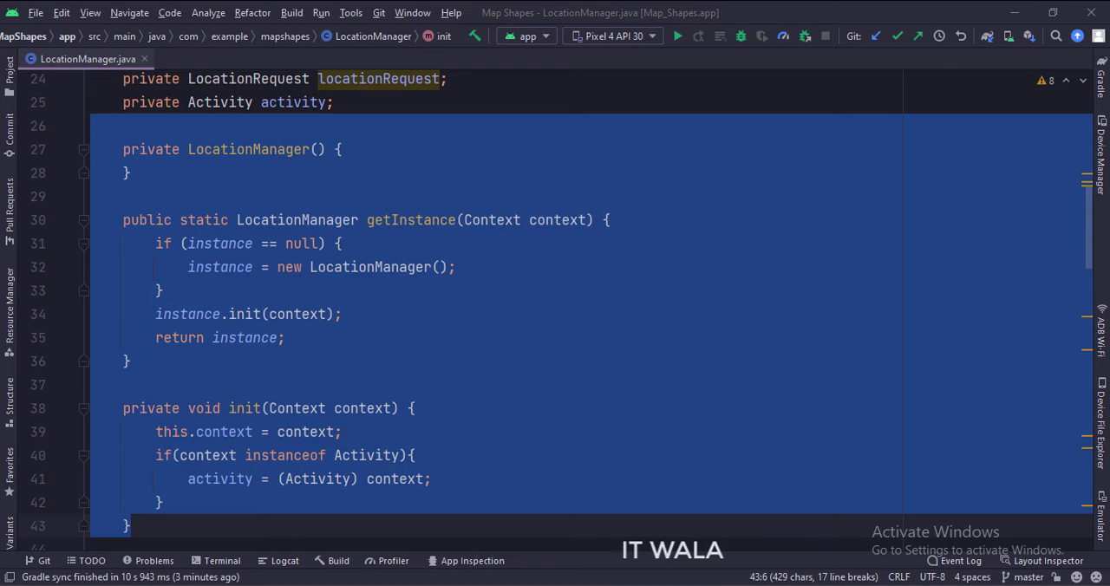
pyautogui.scroll(-3)
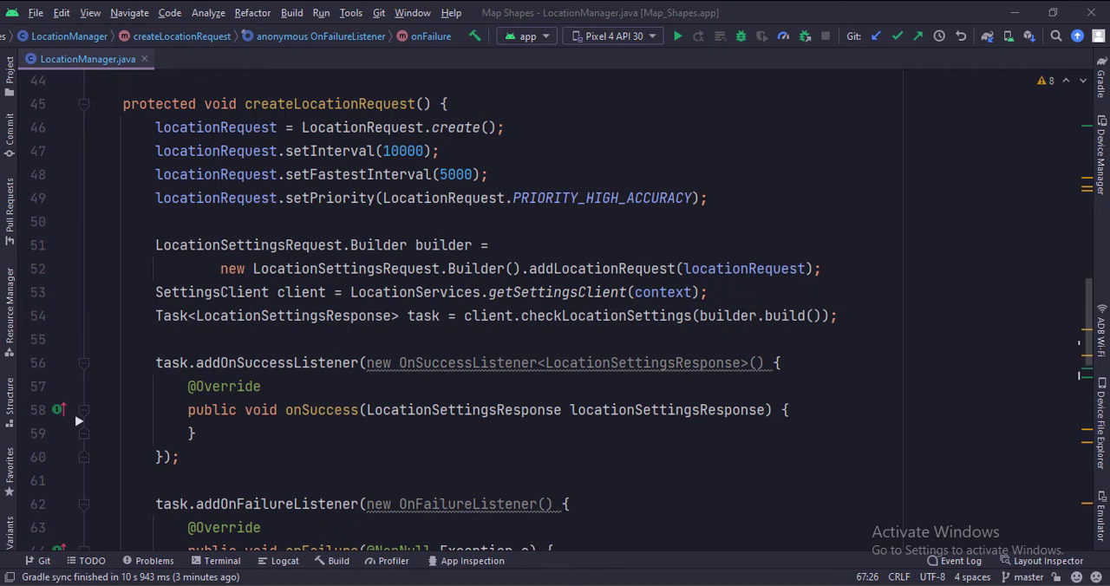
pyautogui.scroll(-3)
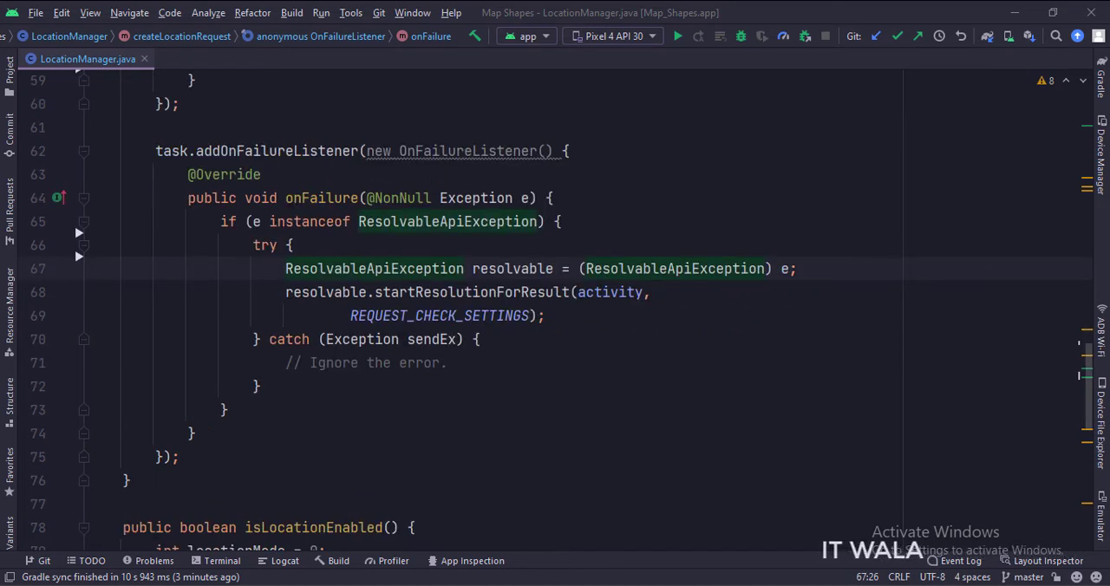
pyautogui.scroll(-3)
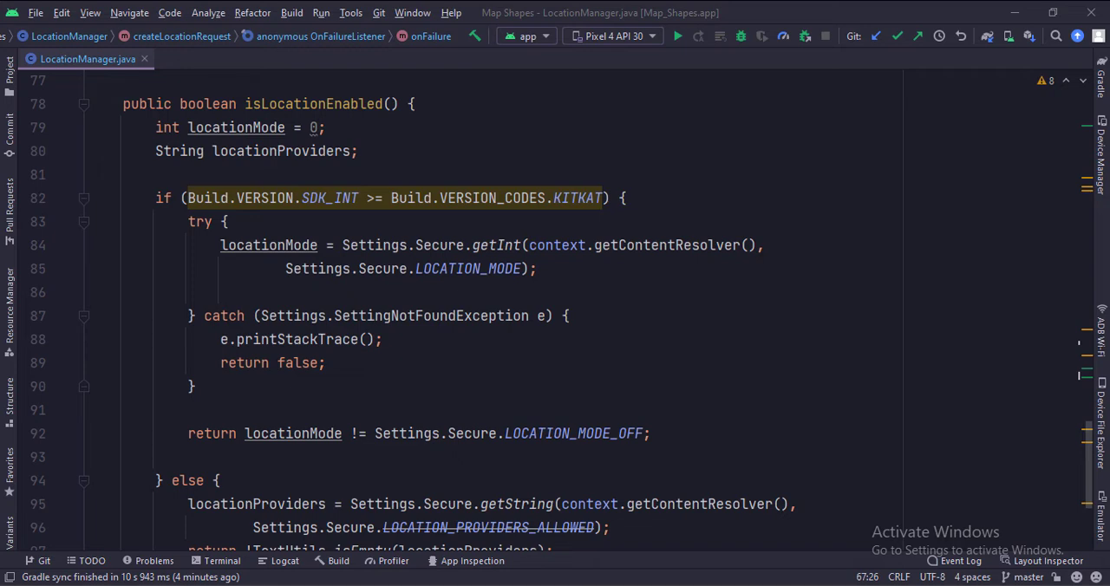
pyautogui.scroll(-3)
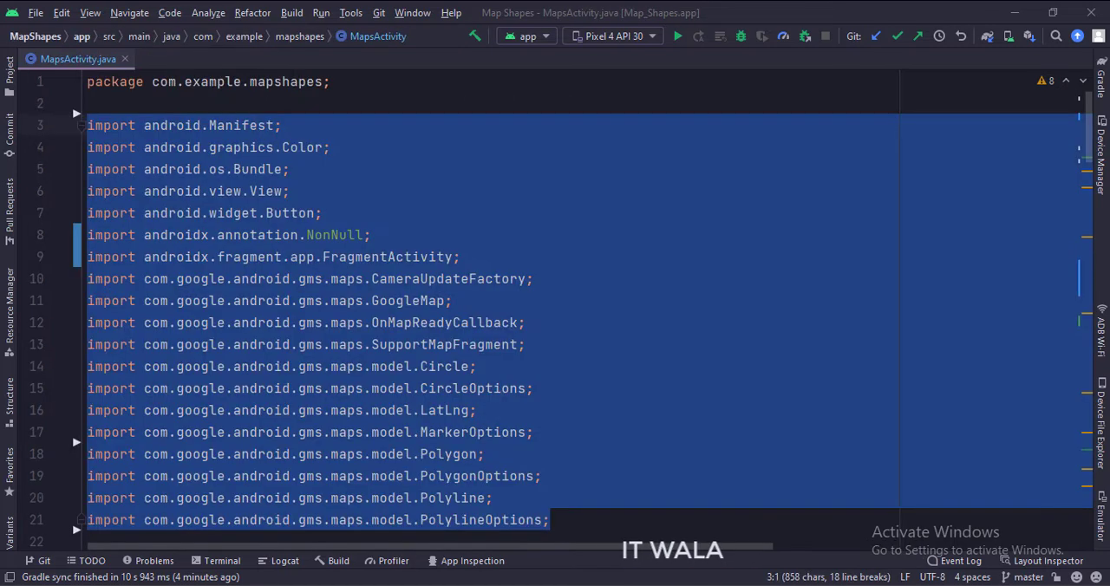
# Paste GoogleMap, Circle, Polygon and Polyline imports and write openMap() in MapsActivity.
pyautogui.scroll(-3)
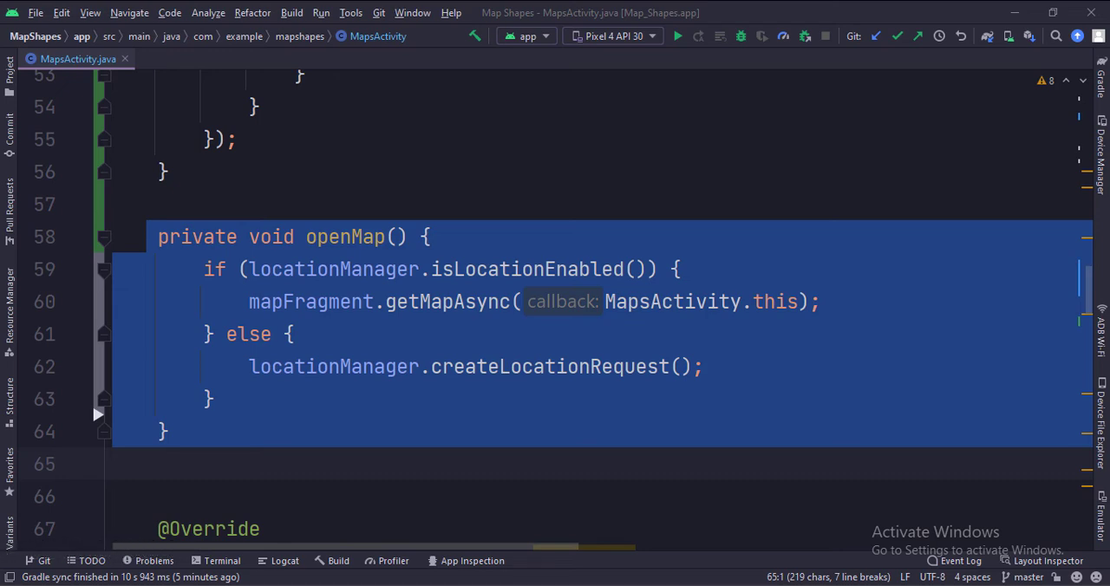
# Override onMapReady to call setupMap and add showPolygon (yellow) and showPolyLine (green) methods.
pyautogui.scroll(-3)
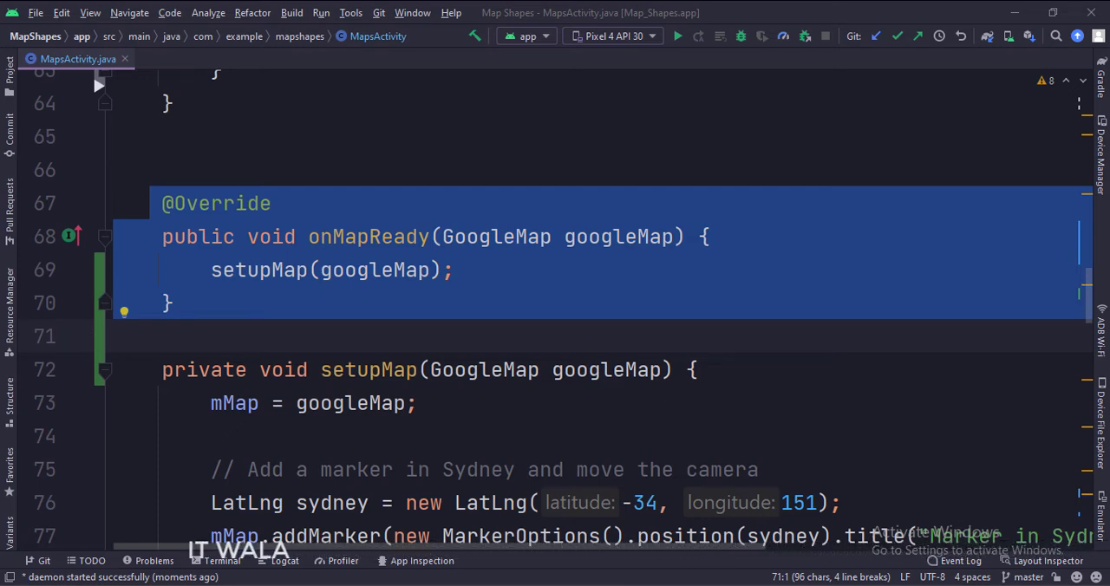
pyautogui.scroll(-3)
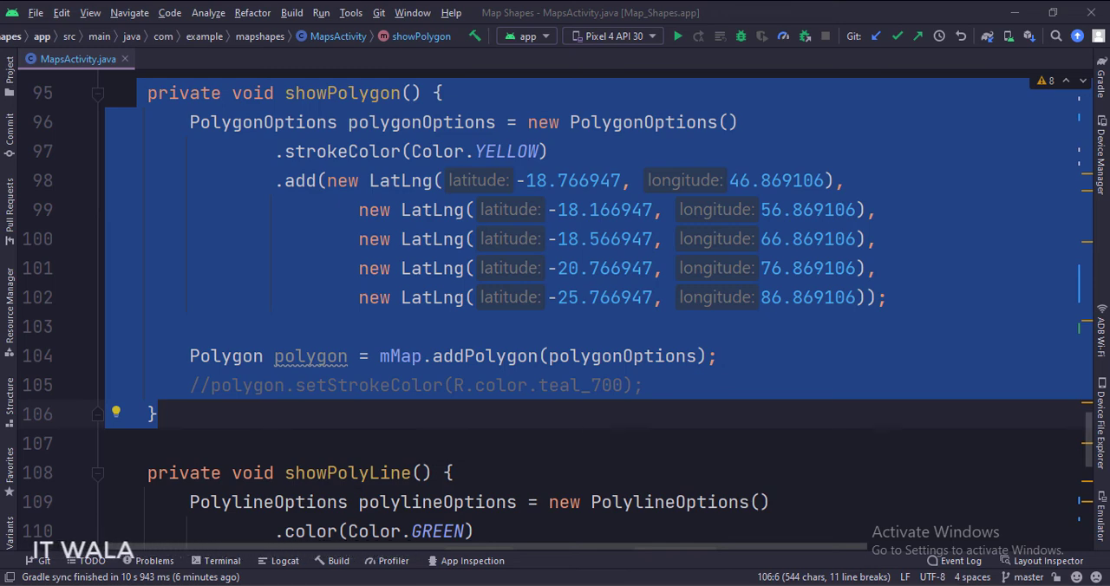
pyautogui.scroll(-3)
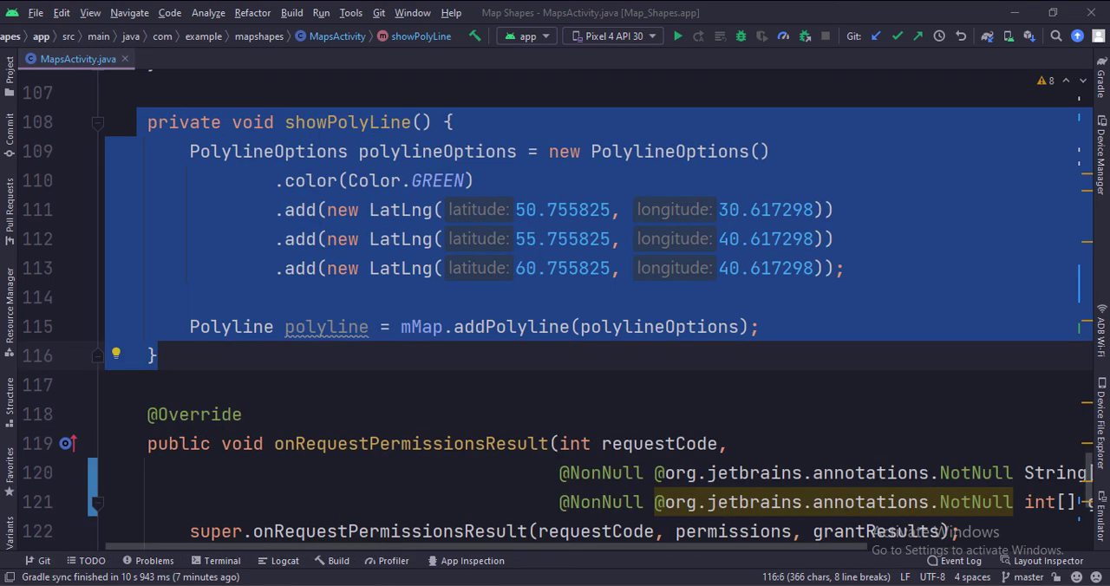